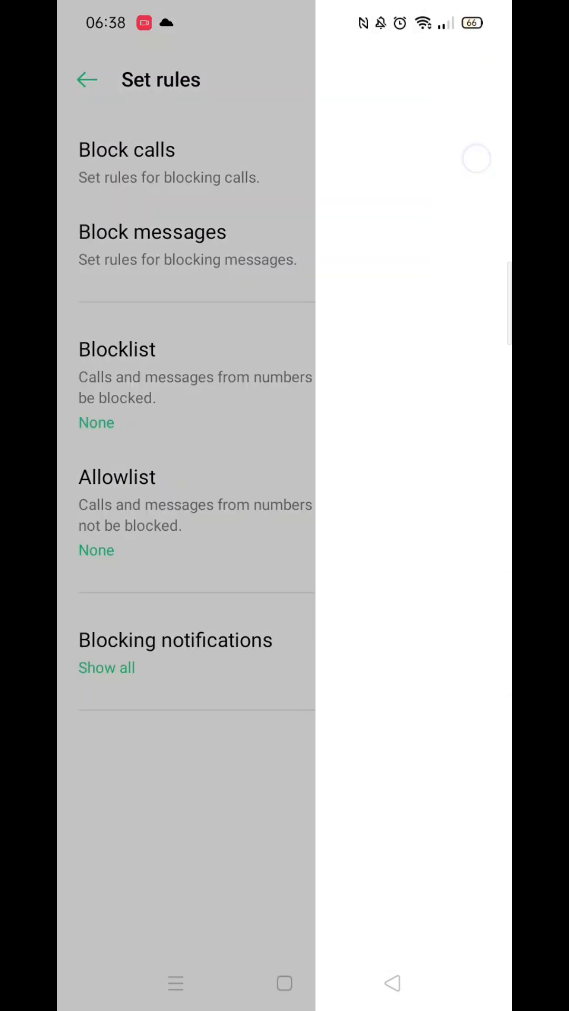
Step: From Set rules, open the Block calls settings page, all options still off
click(126, 150)
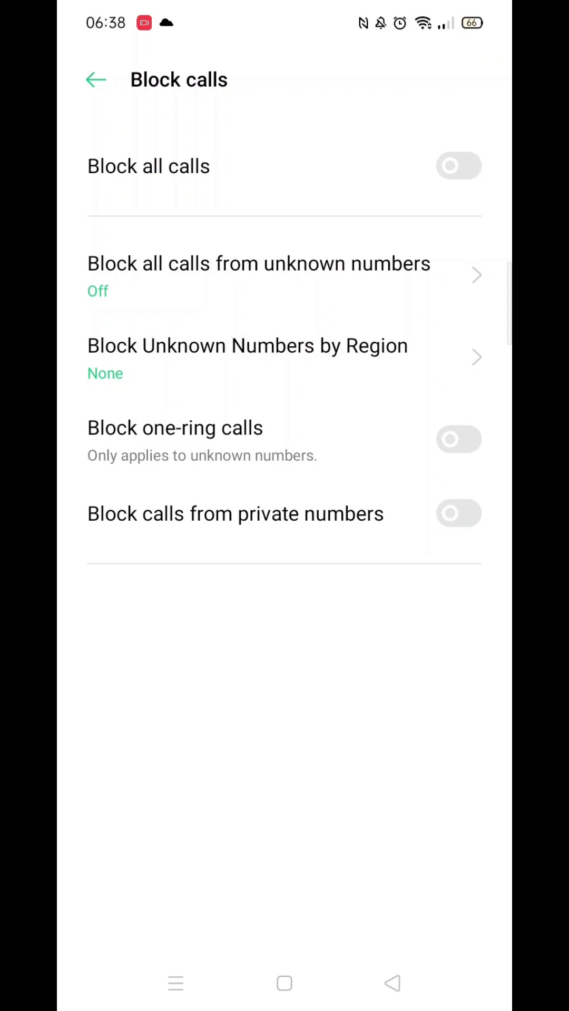